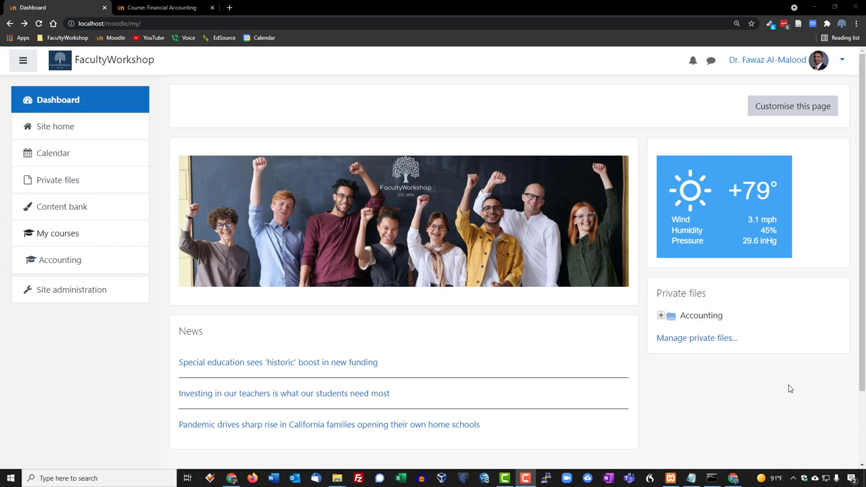
mouse_move(92, 363)
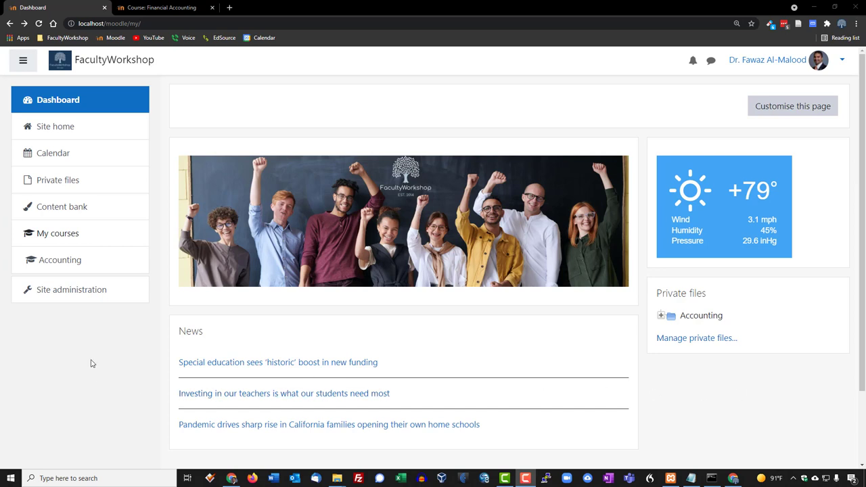
mouse_move(60, 260)
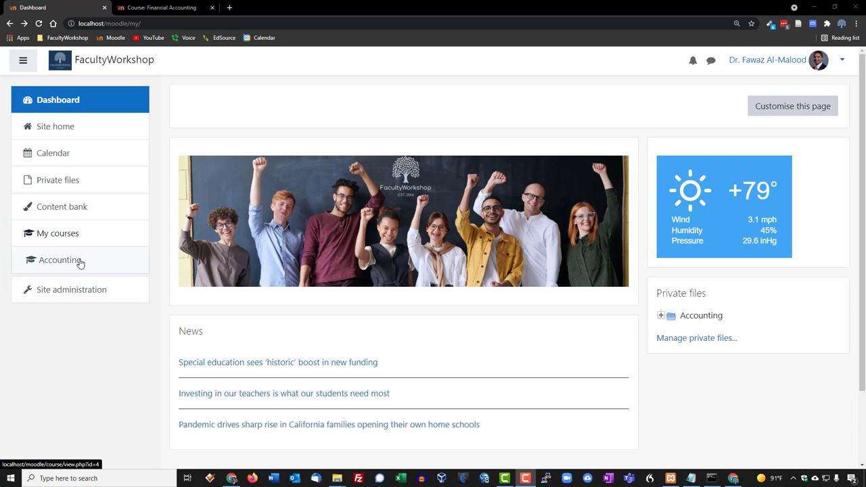
Open the Financial Accounting course from the Accounting link in the navigation drawer
click(59, 260)
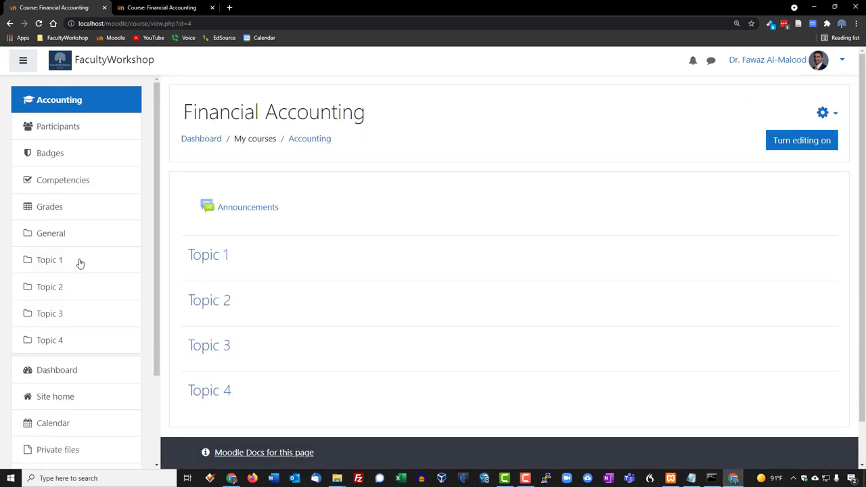
mouse_move(490, 154)
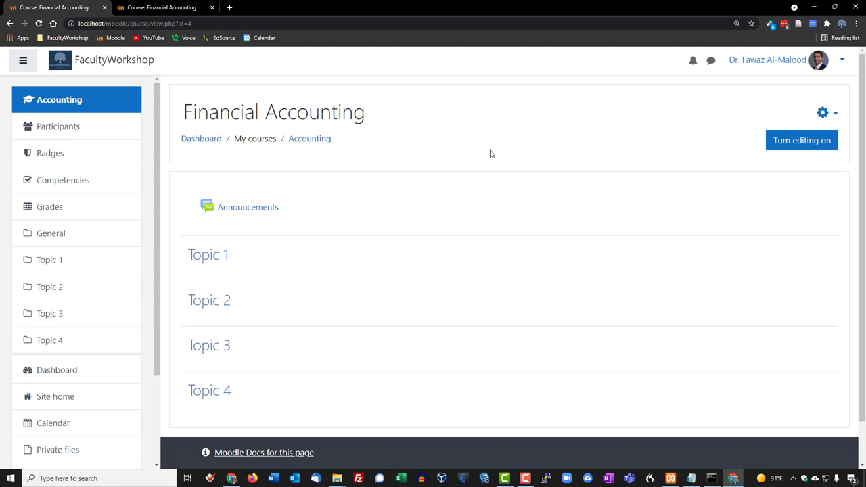
mouse_move(426, 140)
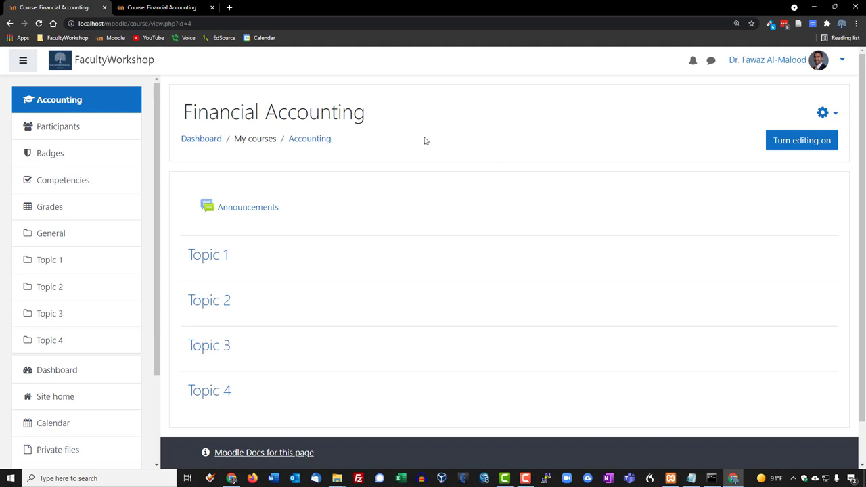
mouse_move(314, 424)
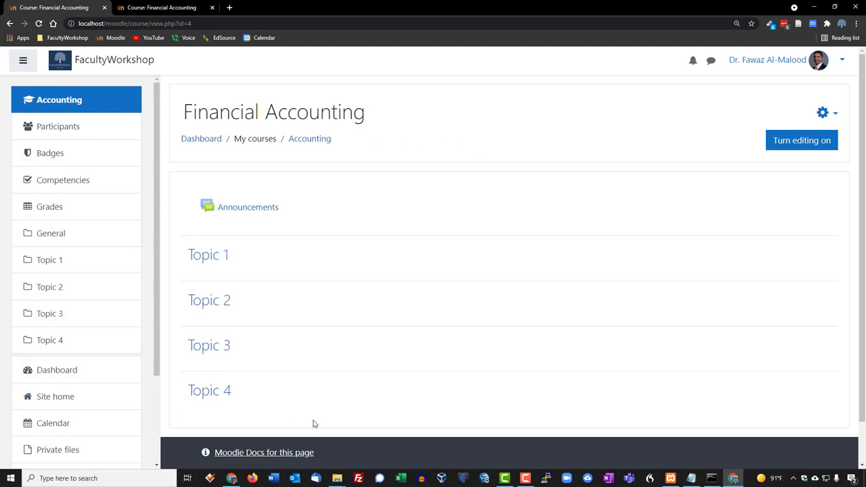
mouse_move(269, 235)
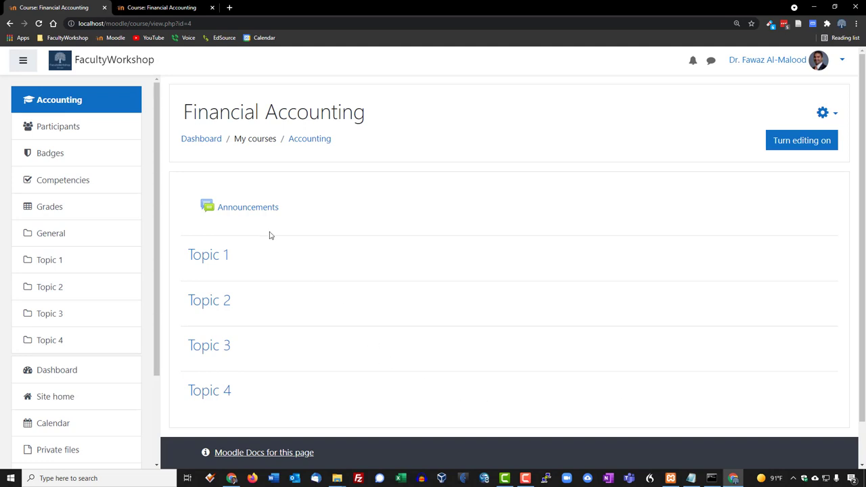
mouse_move(250, 249)
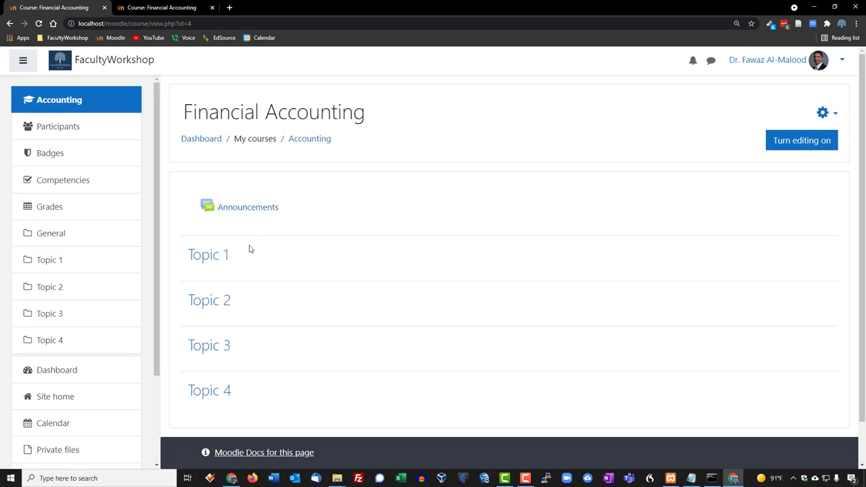
mouse_move(230, 207)
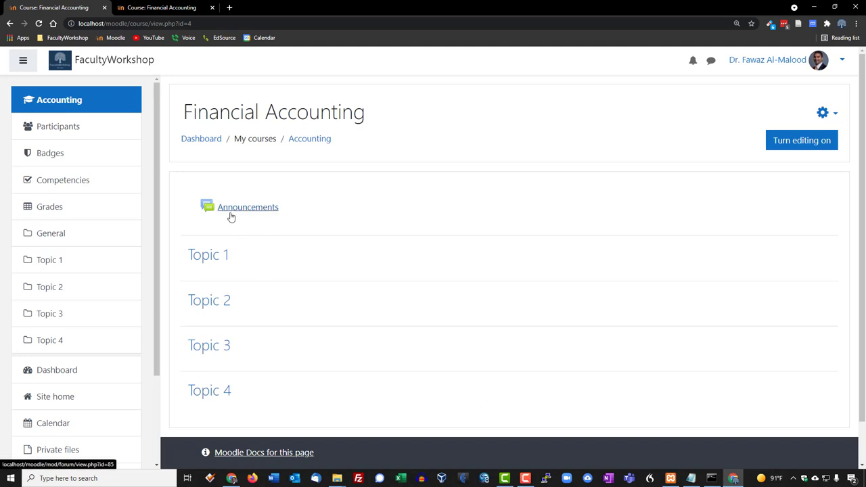
mouse_move(209, 255)
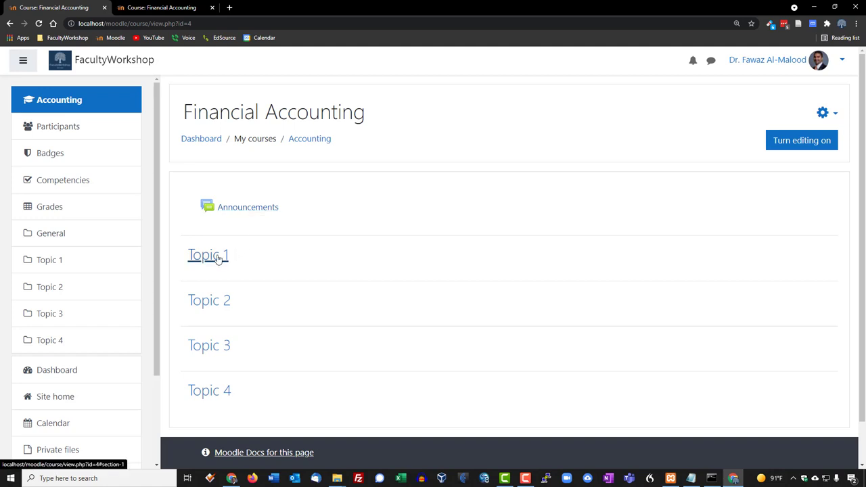
mouse_move(376, 352)
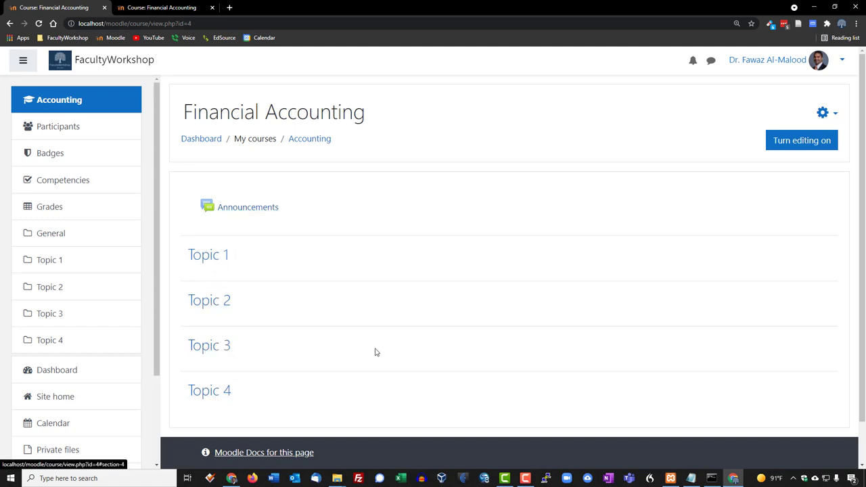
mouse_move(73, 233)
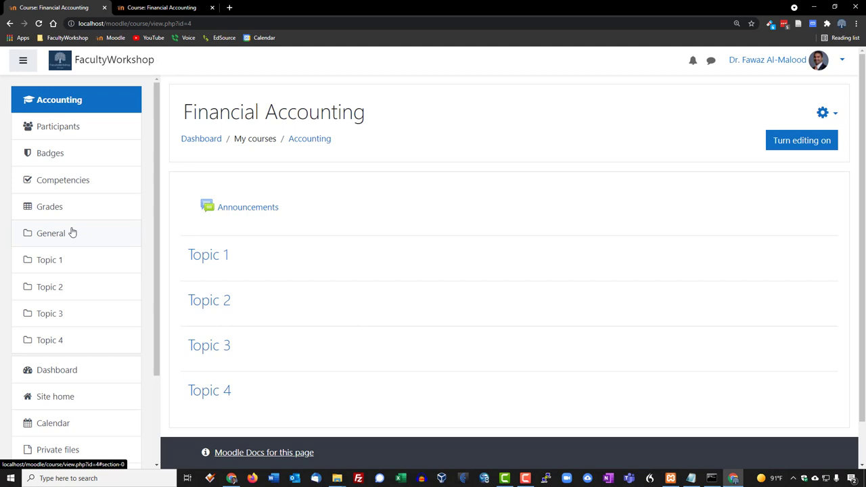
mouse_move(121, 301)
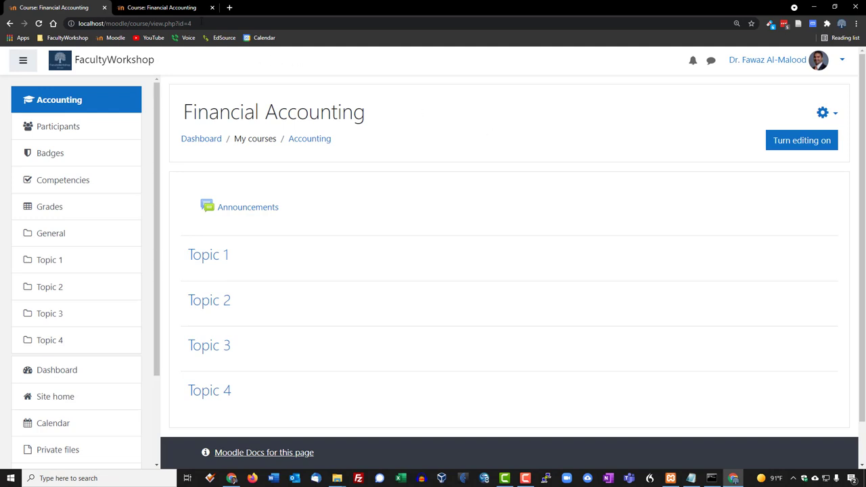
Switch to the finished Financial Accounting course tab and scroll through its description, objectives and required materials
click(162, 8)
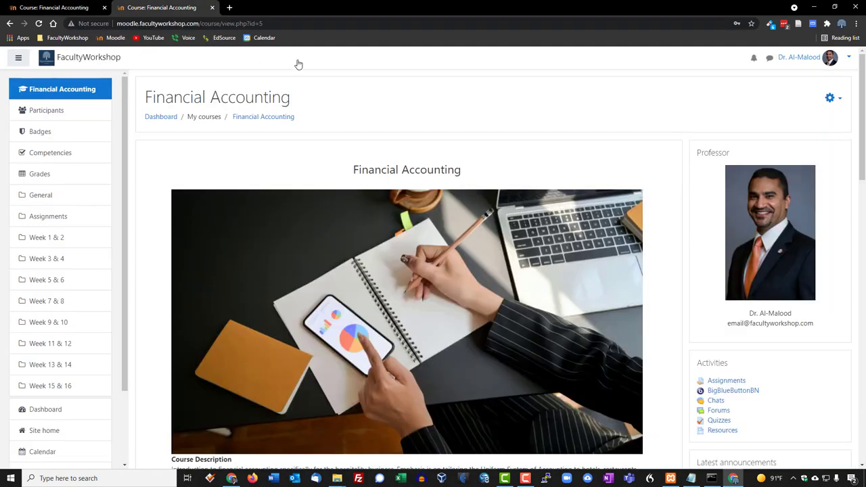
scroll(down, 3)
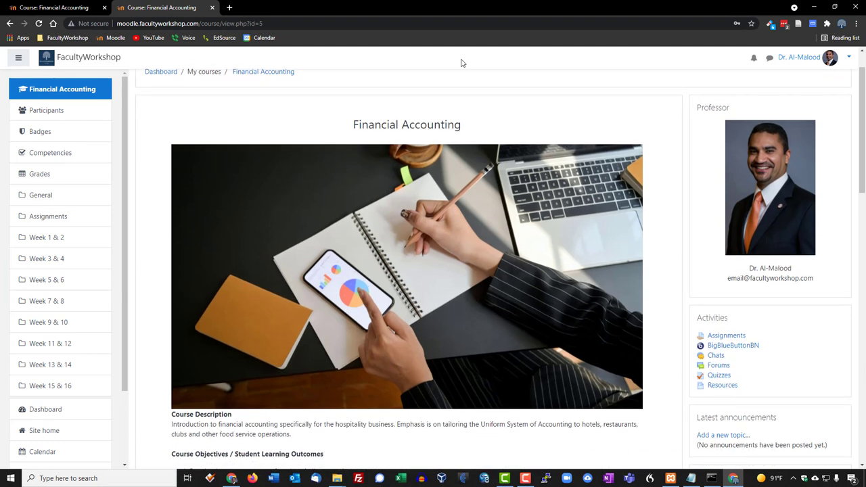
mouse_move(341, 131)
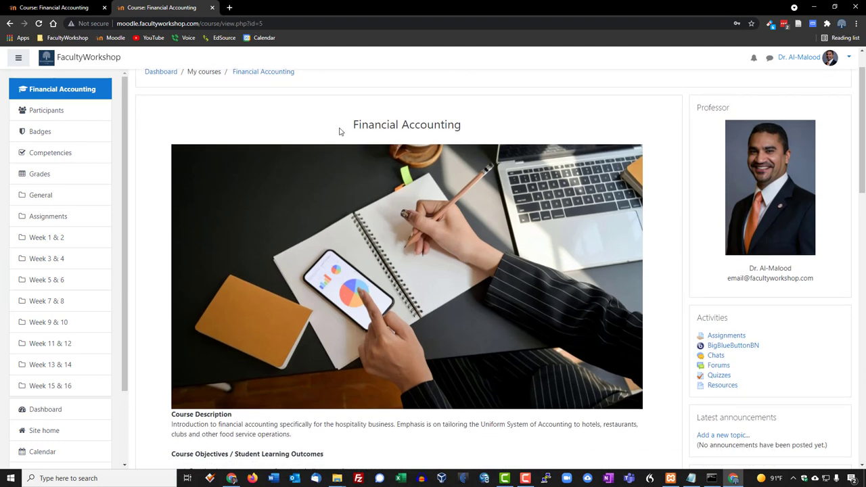
mouse_move(328, 208)
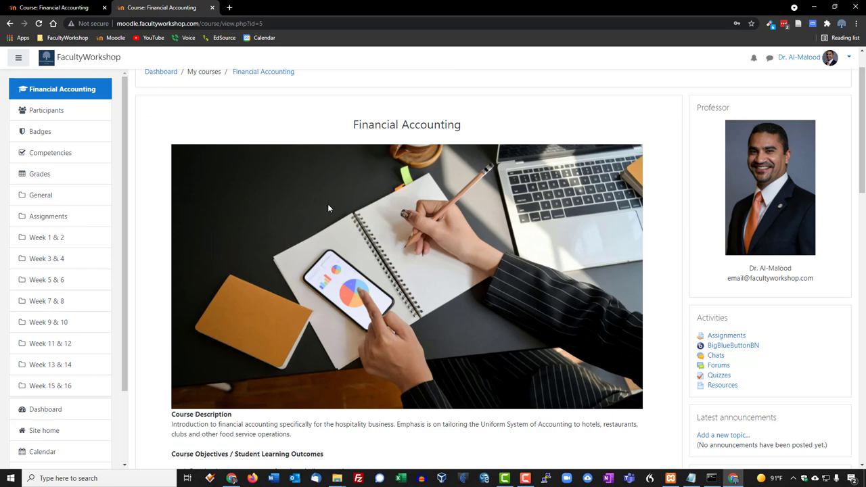
scroll(down, 3)
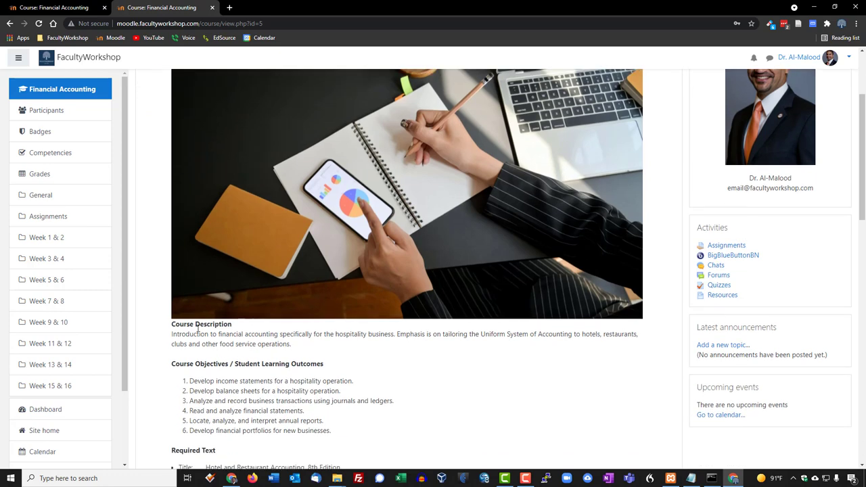
mouse_move(195, 377)
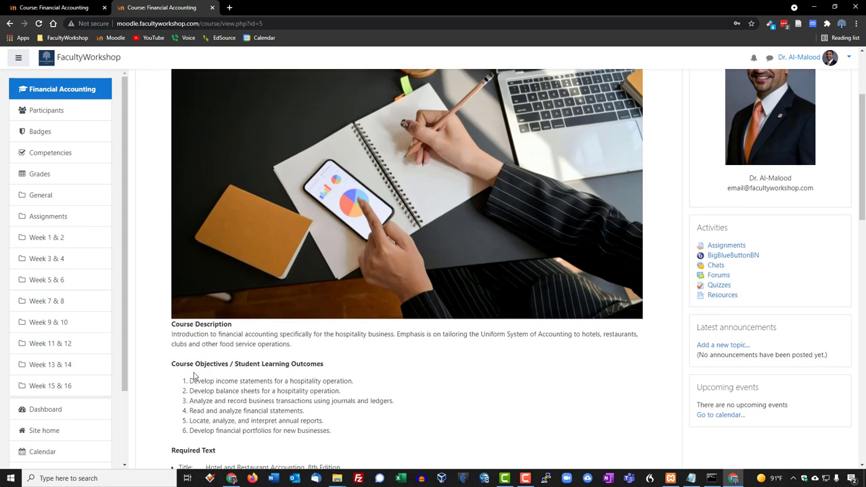
scroll(down, 3)
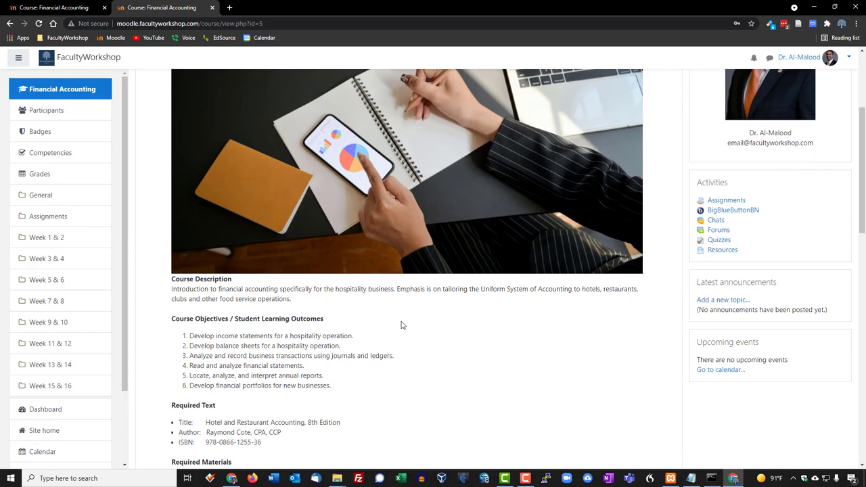
scroll(down, 3)
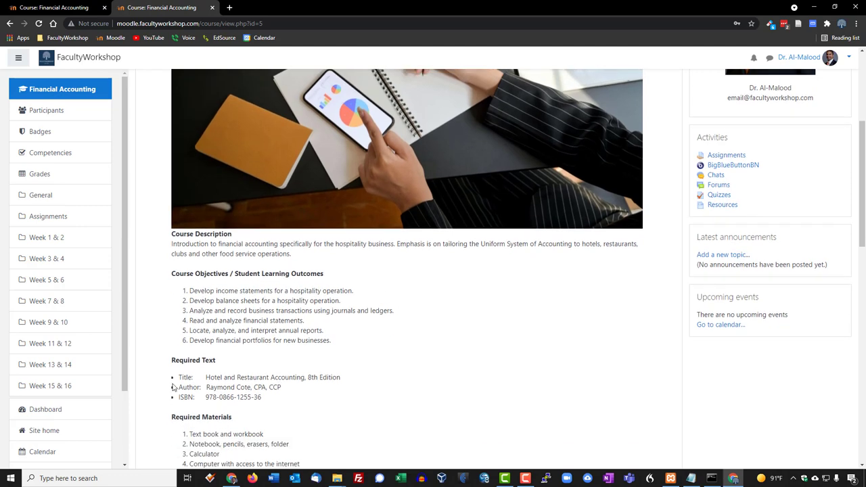
scroll(down, 3)
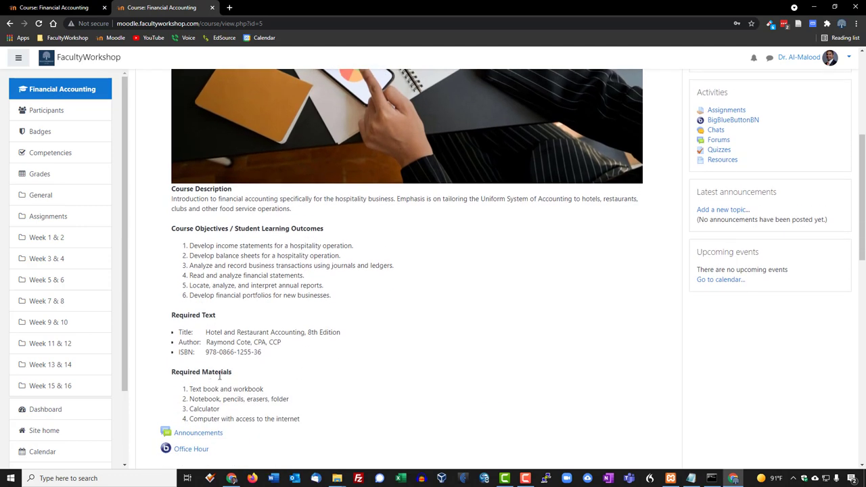
scroll(up, 3)
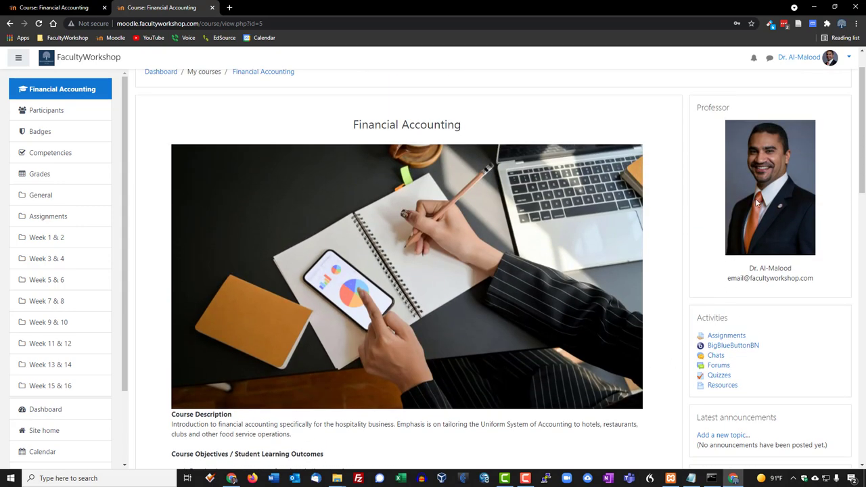
mouse_move(766, 280)
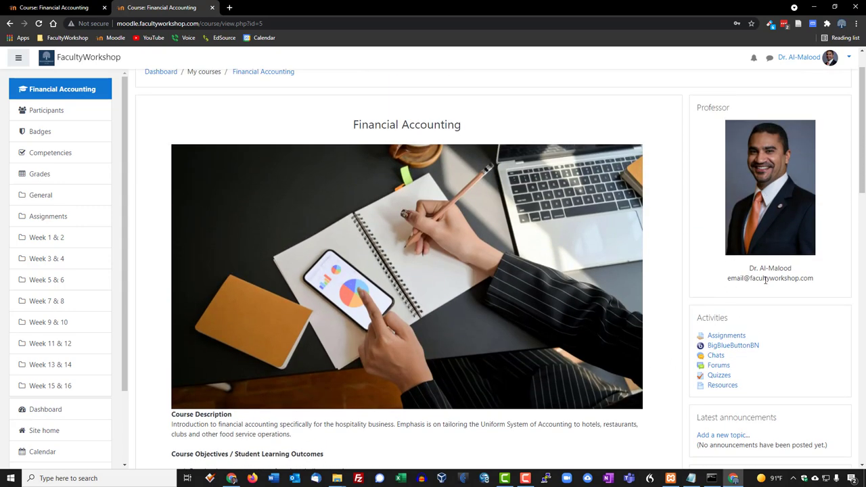
mouse_move(677, 238)
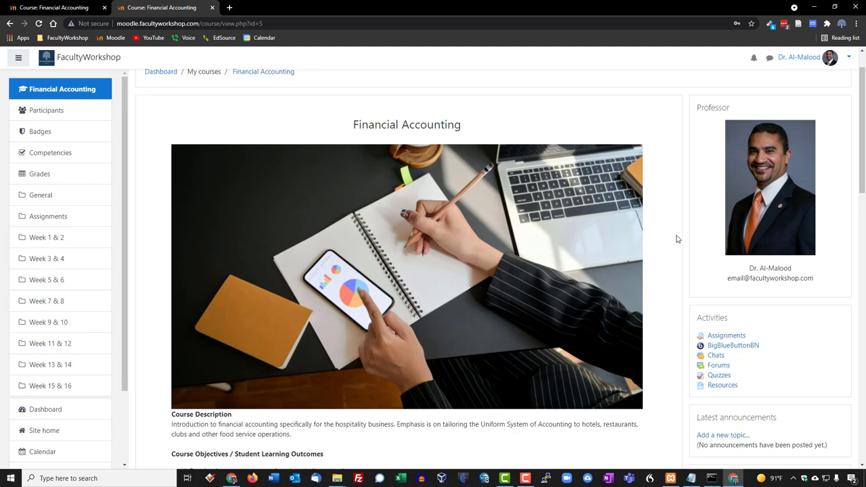
mouse_move(680, 102)
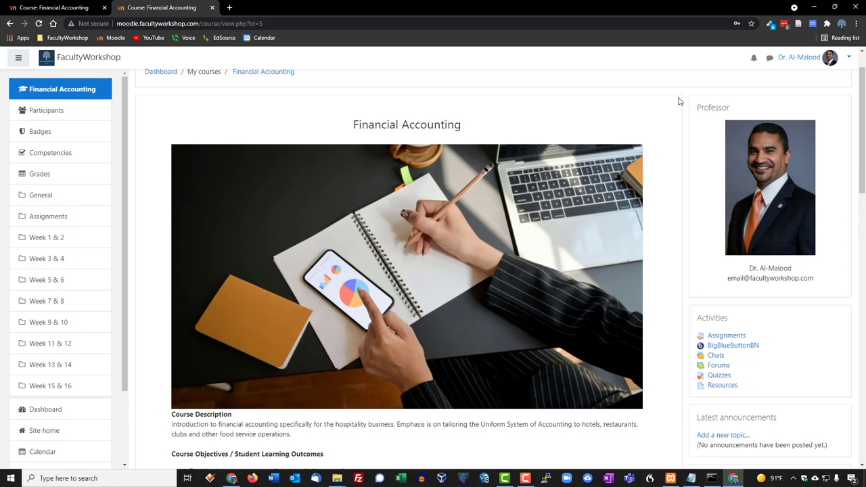
mouse_move(371, 116)
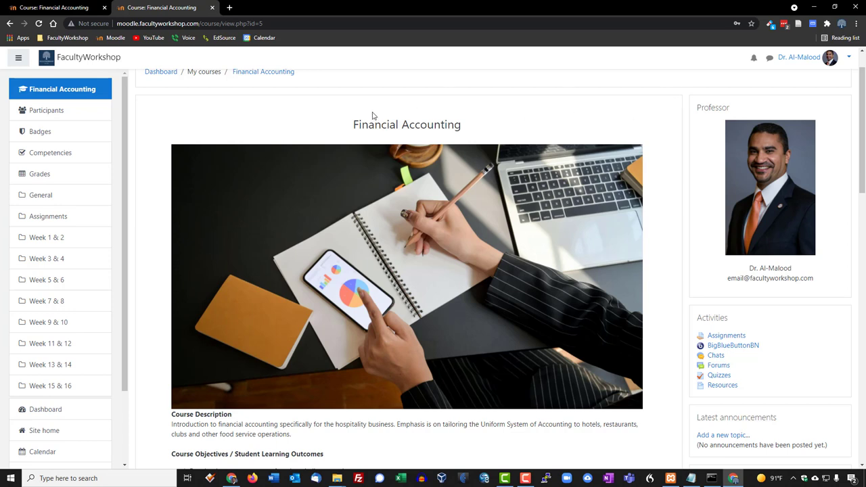
mouse_move(445, 117)
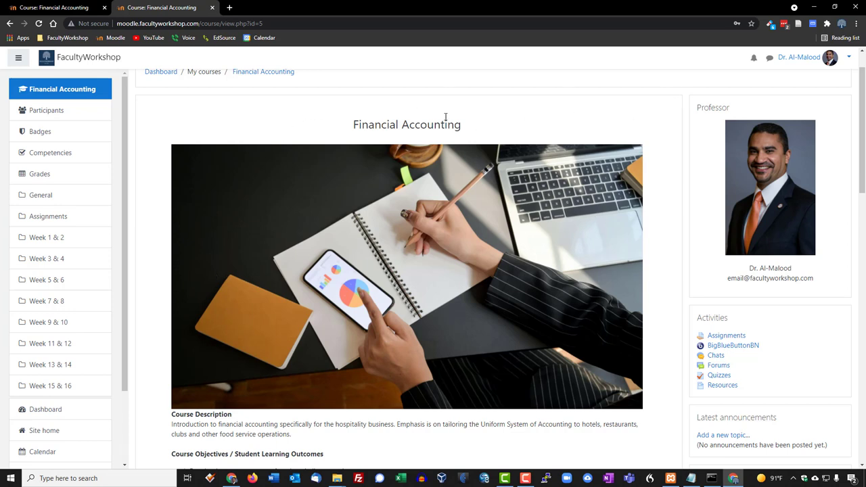
Open the Week 1 & 2 section on its own page showing Quiz 1, lecture notes, objectives and syllabus
scroll(down, 3)
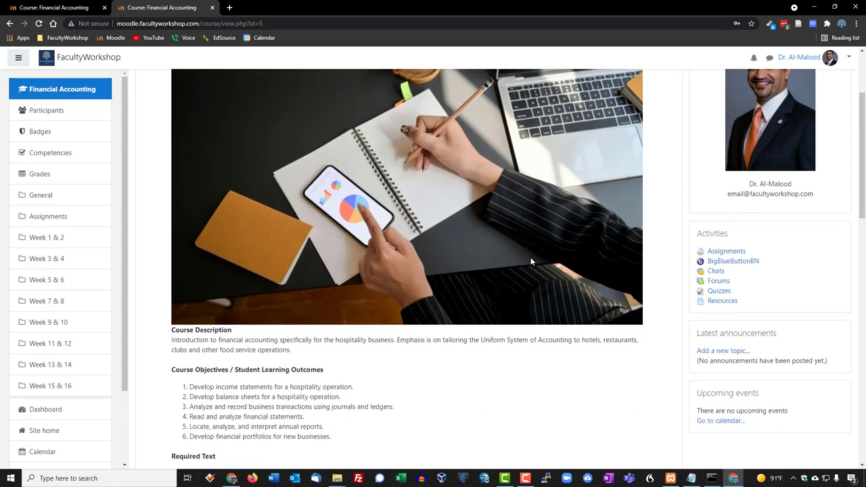
scroll(down, 3)
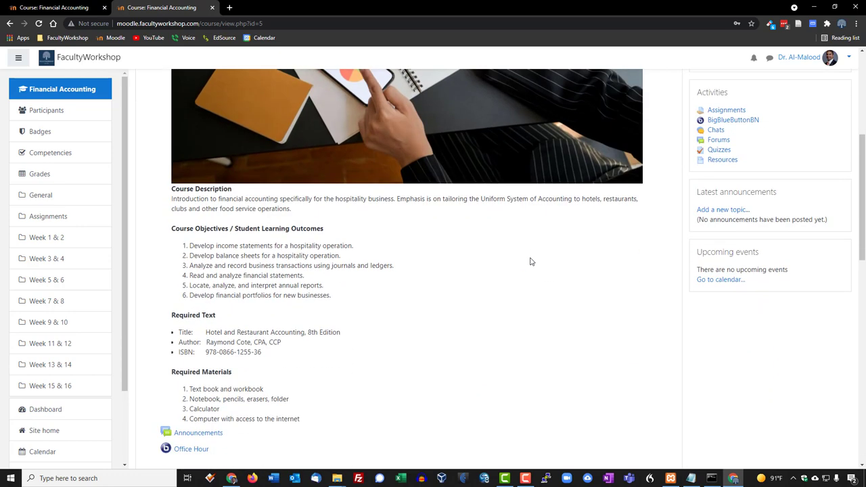
mouse_move(439, 292)
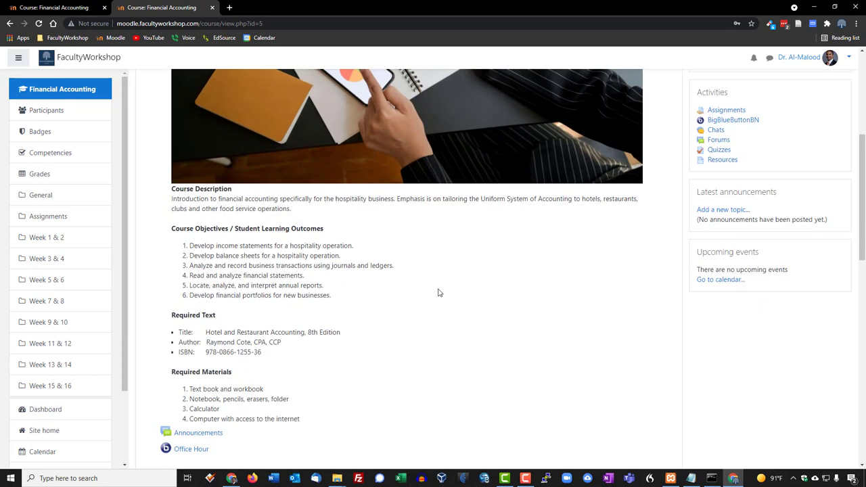
scroll(down, 3)
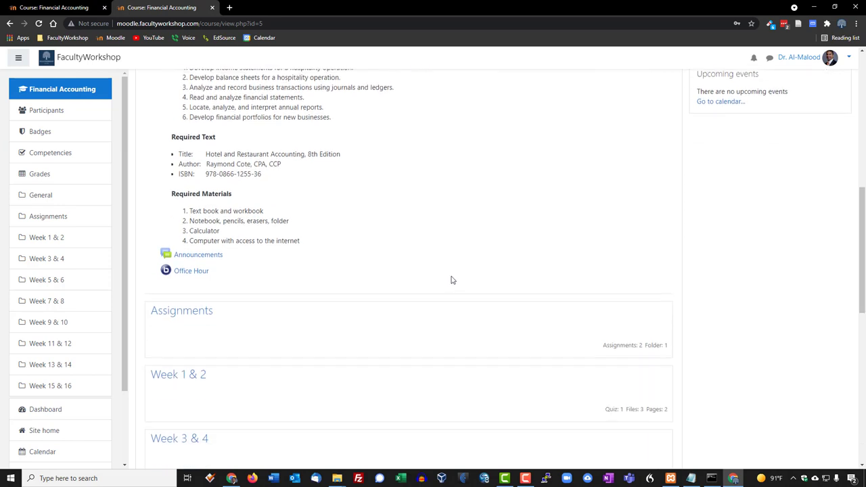
scroll(down, 3)
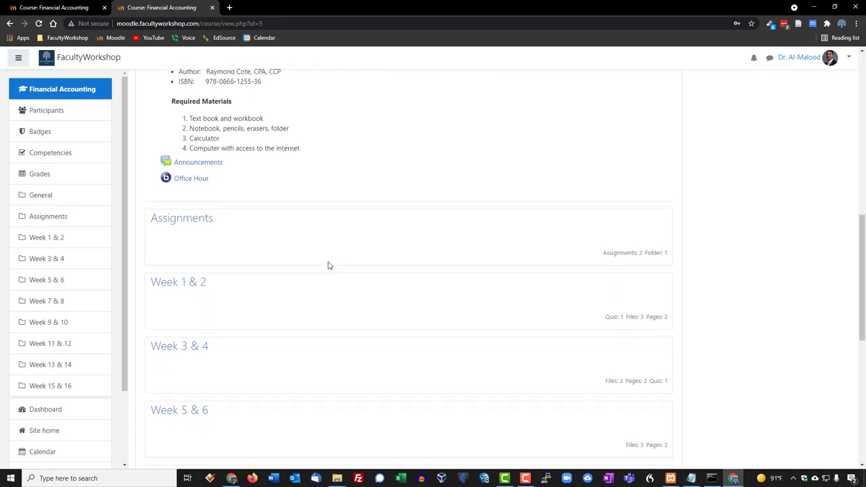
mouse_move(179, 283)
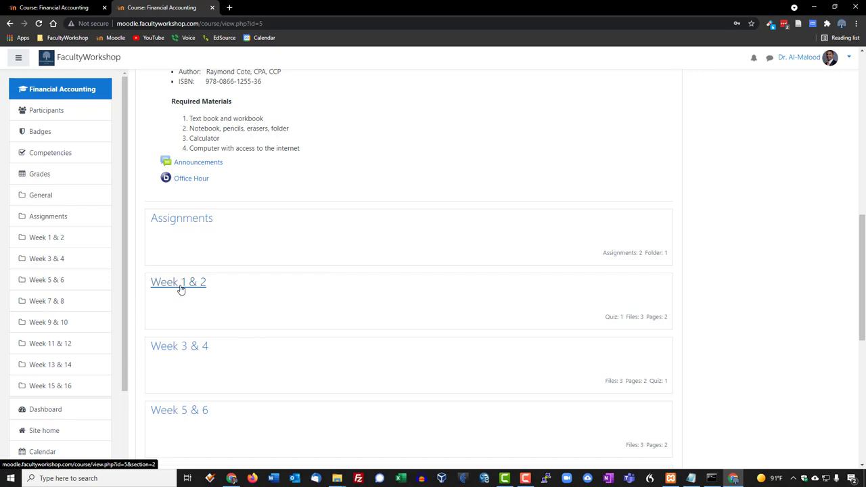
click(178, 281)
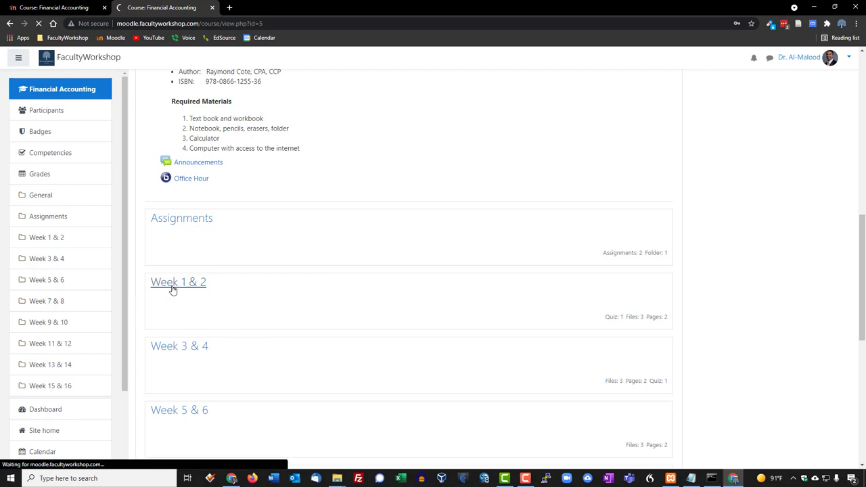
click(179, 283)
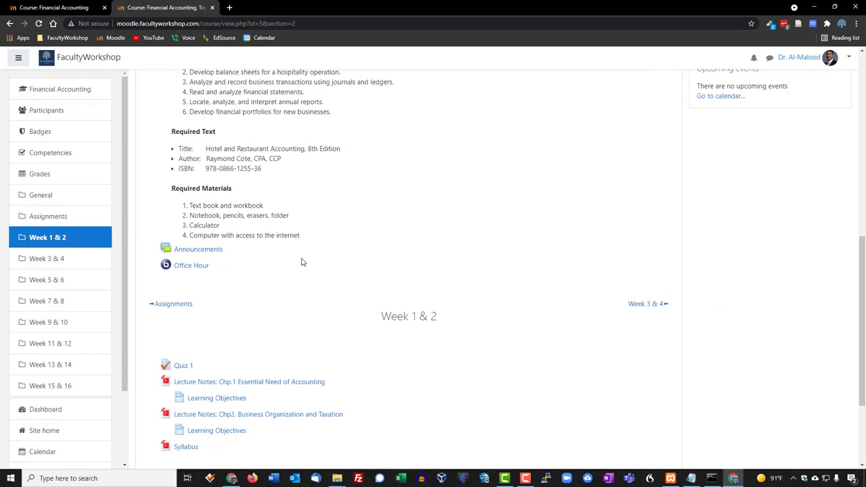
scroll(down, 3)
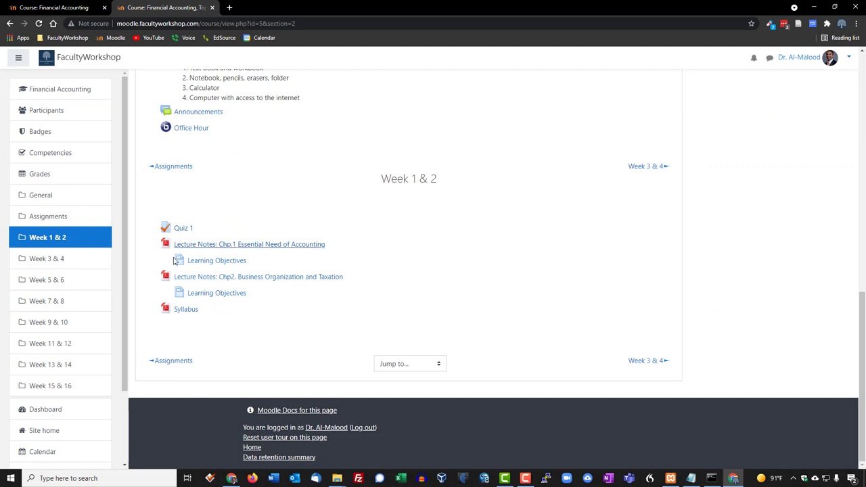
mouse_move(452, 308)
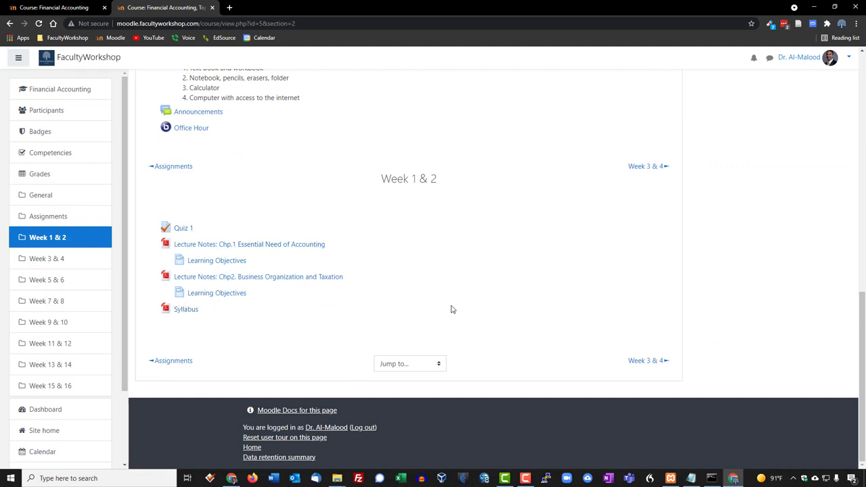
Return to the main course page via the Jump to dropdown
click(409, 362)
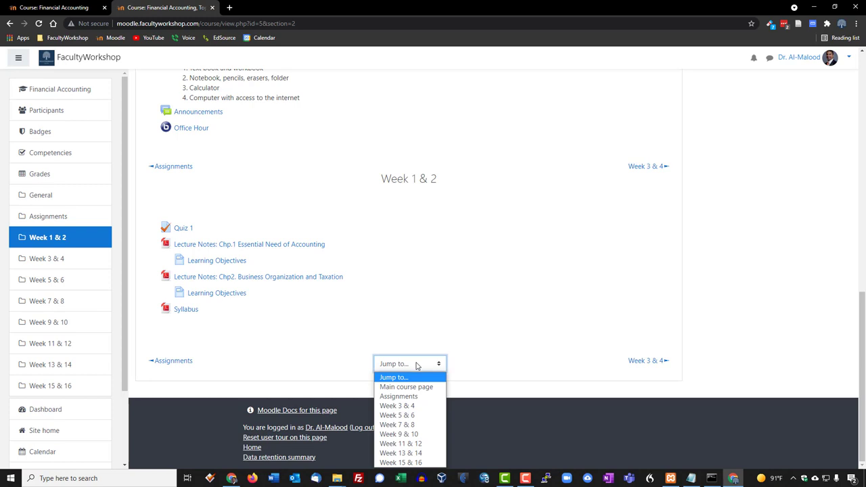
click(406, 387)
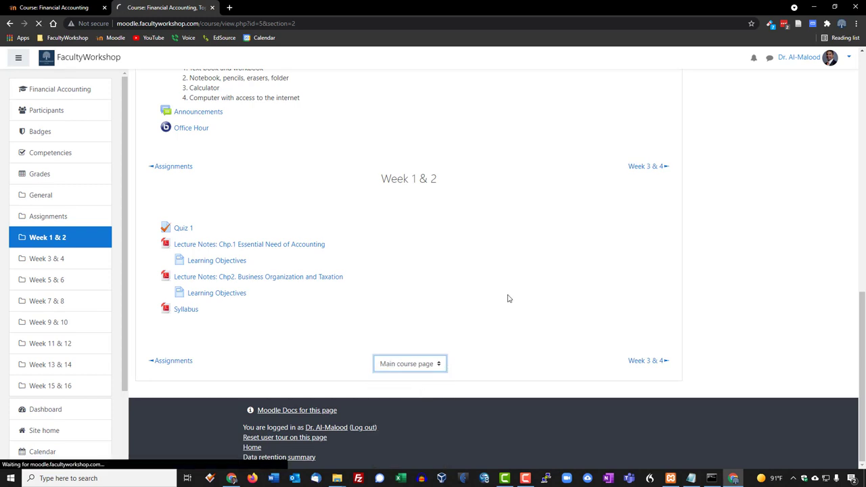
From the Activities block on the course page, open the Quizzes listing
click(59, 89)
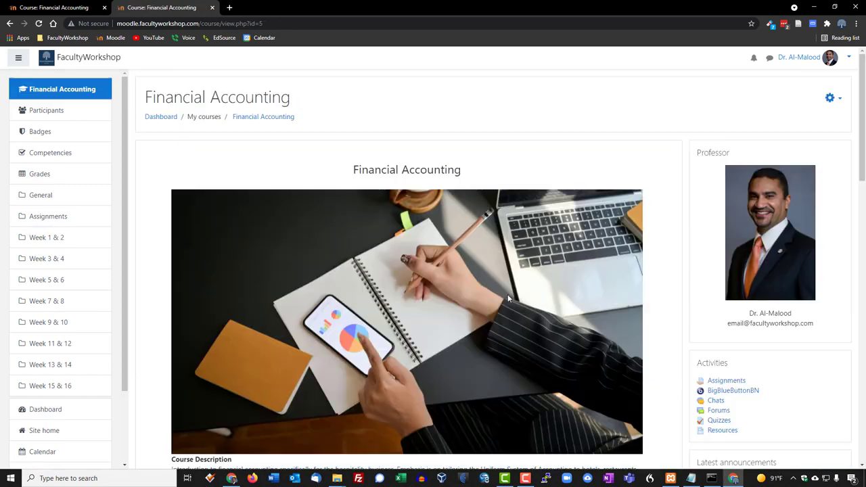
scroll(down, 3)
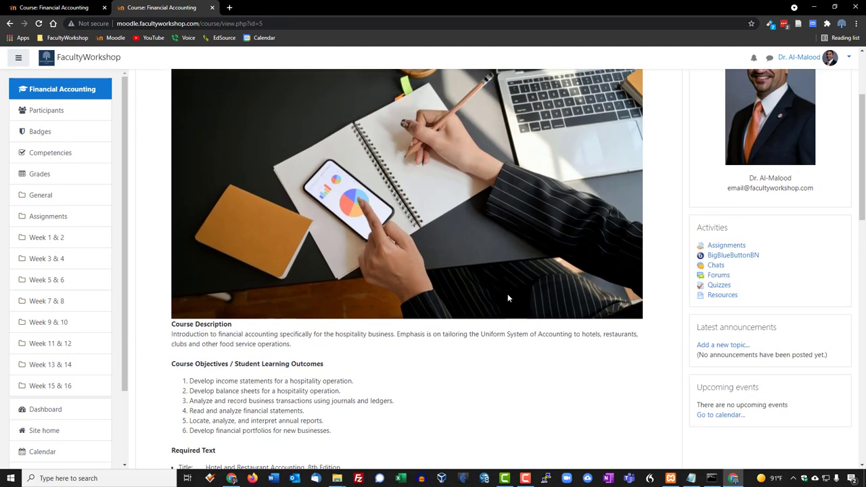
scroll(down, 3)
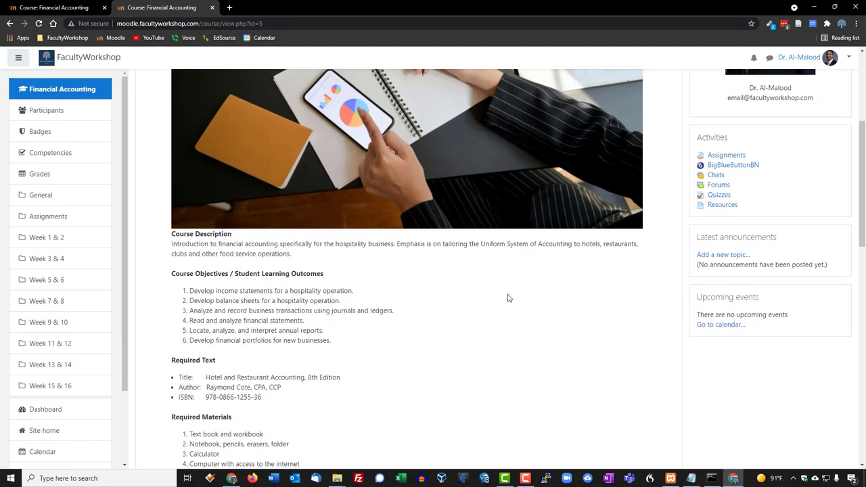
mouse_move(839, 182)
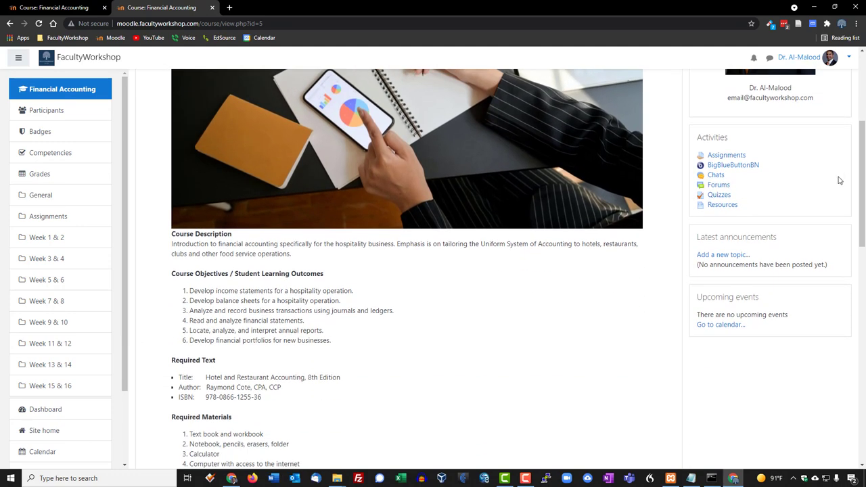
mouse_move(842, 165)
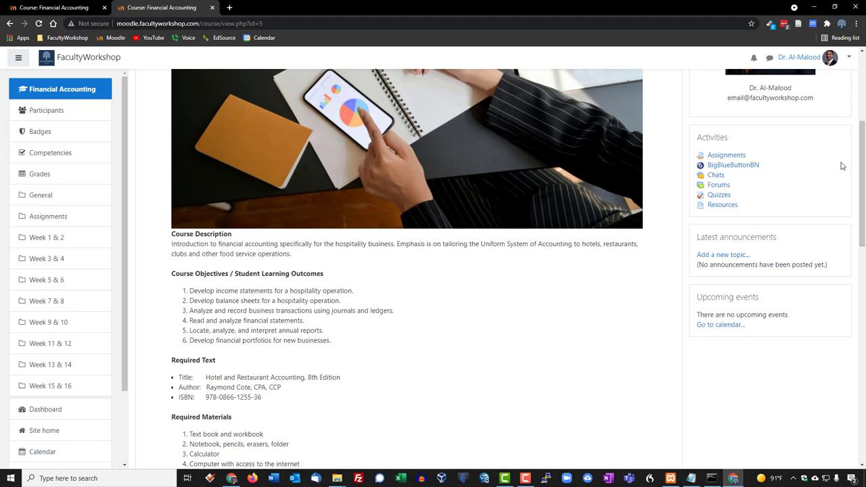
mouse_move(755, 130)
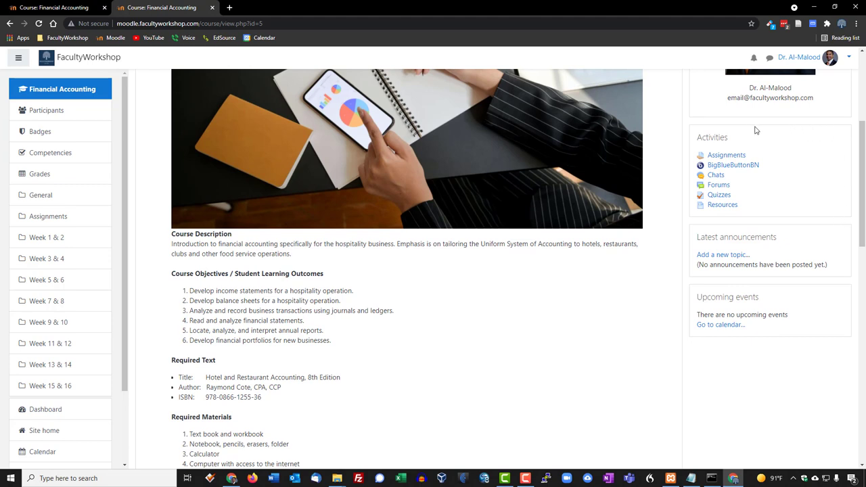
mouse_move(702, 222)
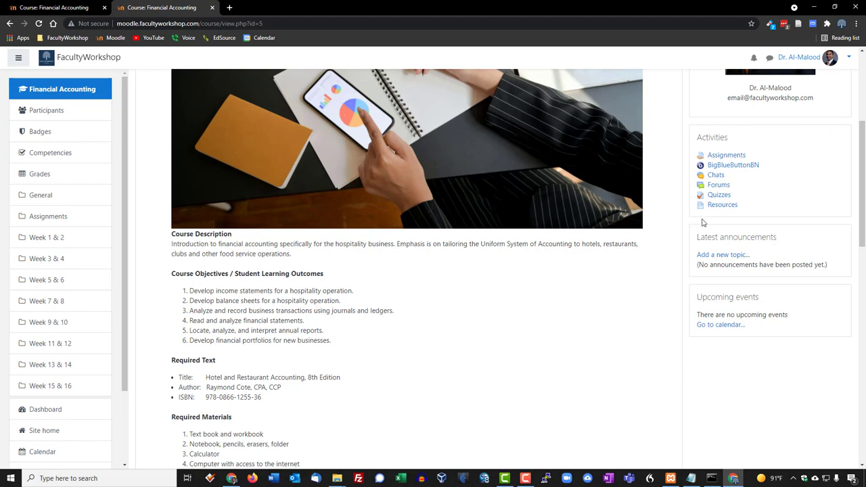
mouse_move(795, 190)
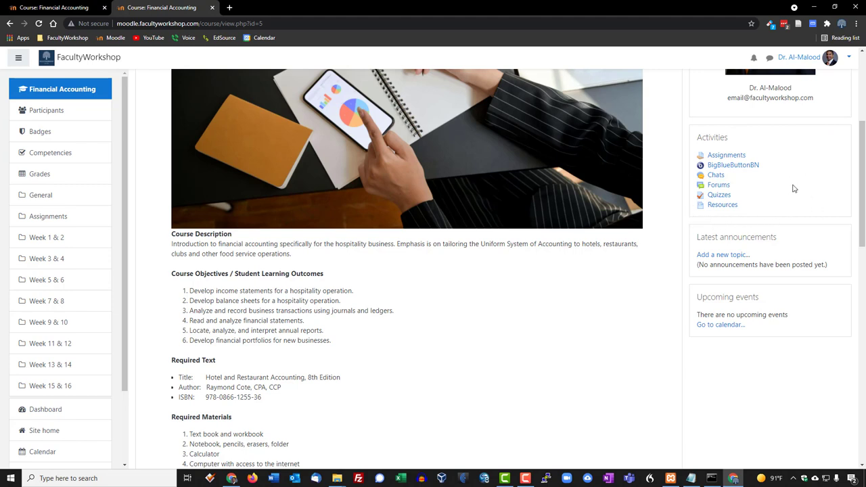
mouse_move(820, 203)
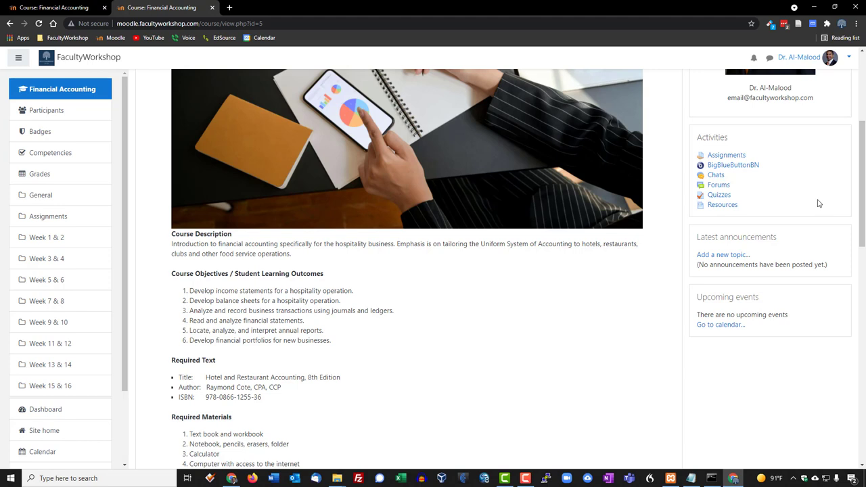
mouse_move(733, 165)
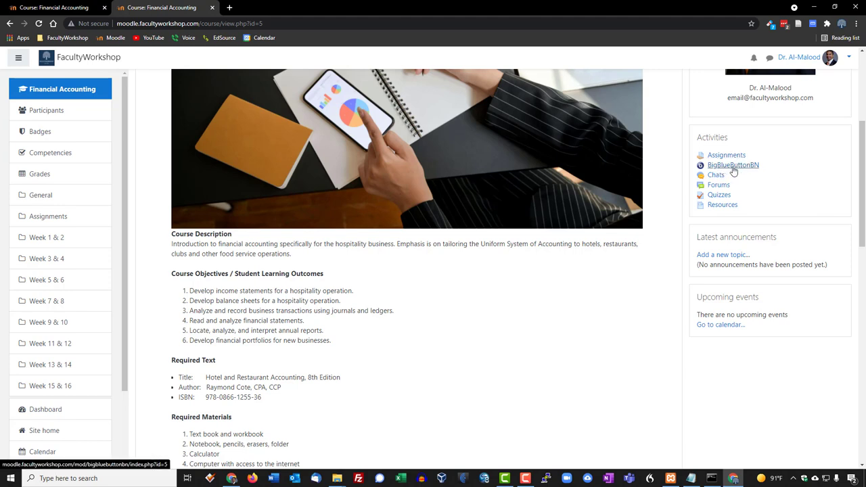
mouse_move(736, 171)
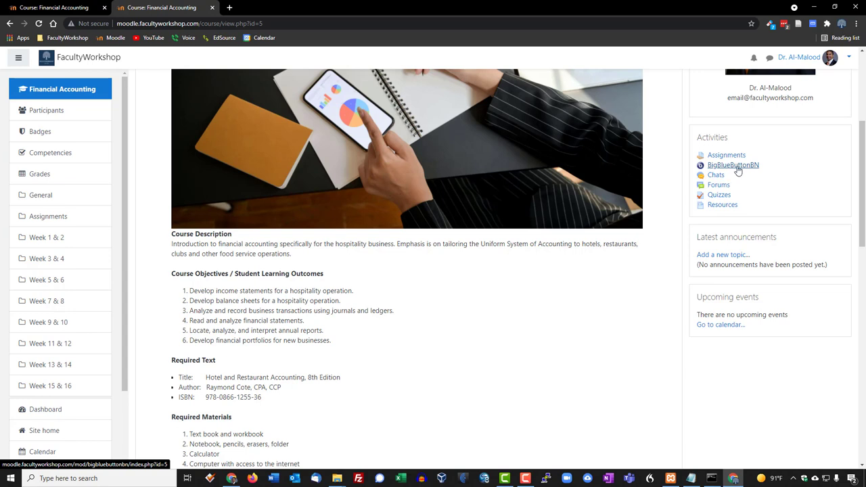
mouse_move(775, 192)
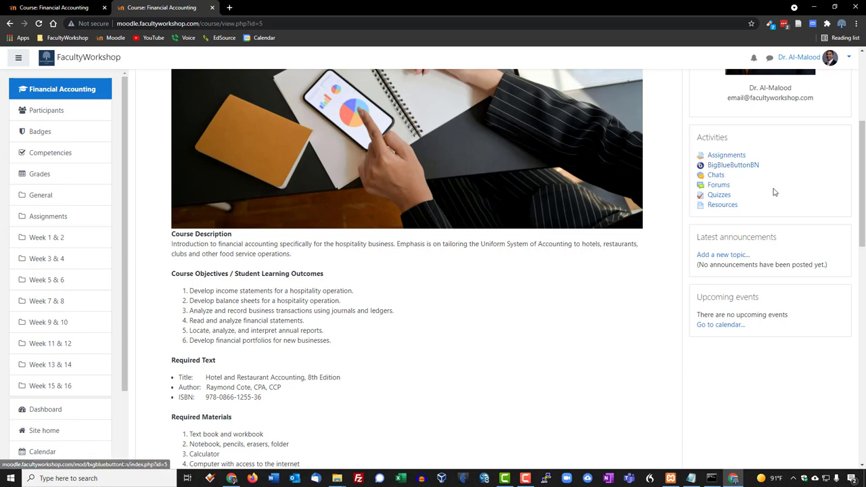
mouse_move(718, 184)
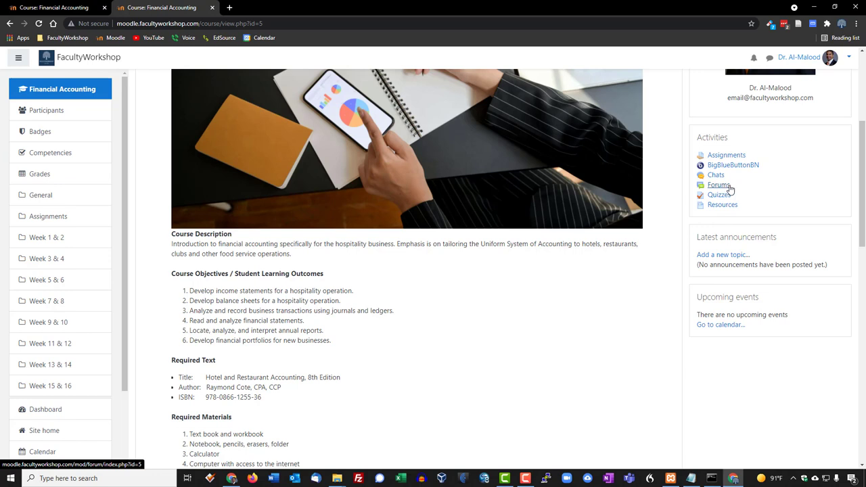
mouse_move(812, 196)
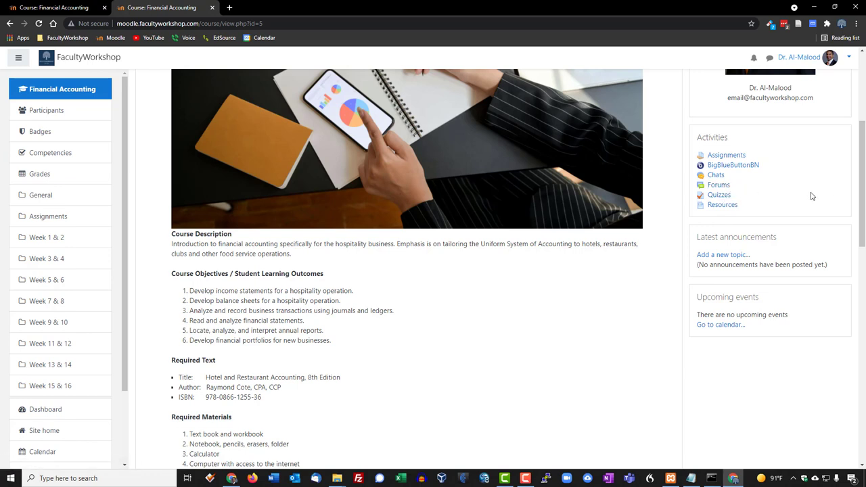
mouse_move(731, 196)
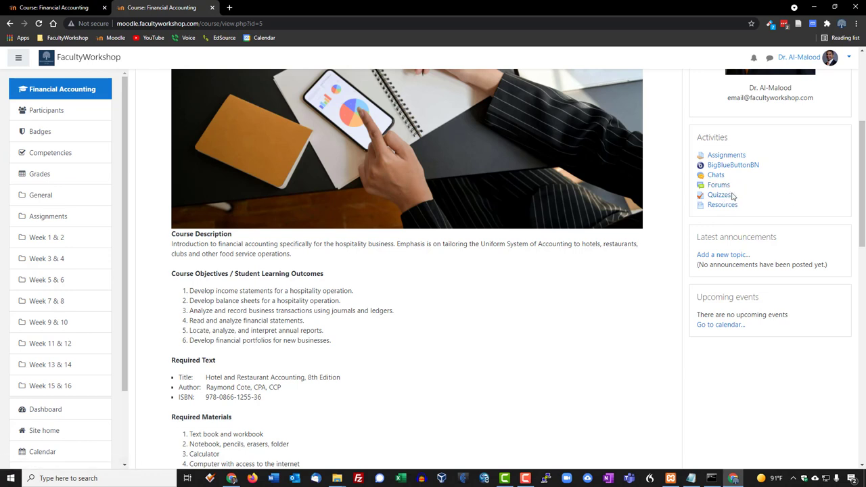
mouse_move(747, 198)
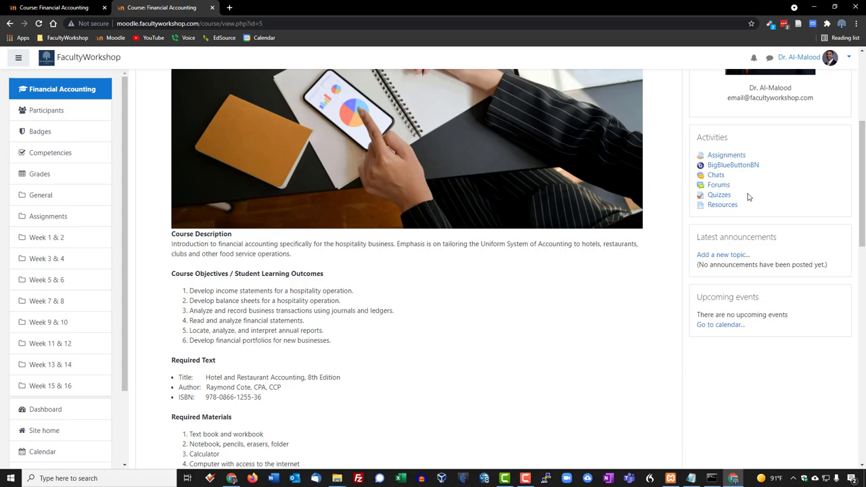
click(718, 195)
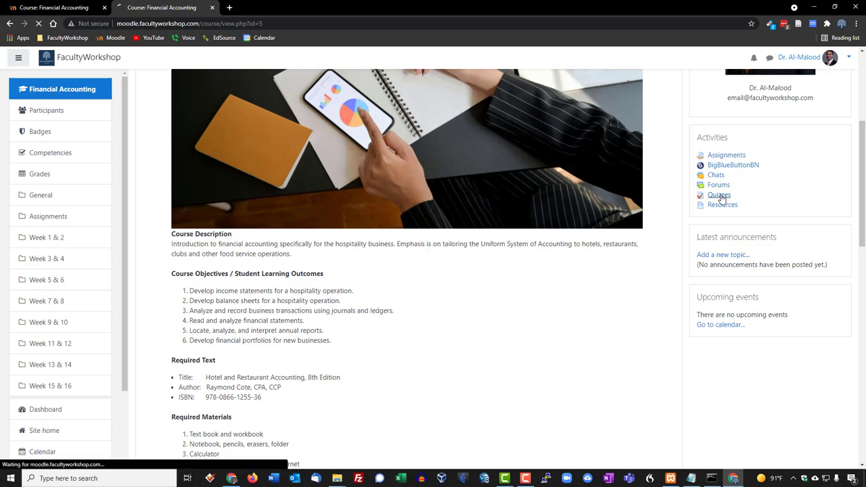
Review the Quizzes table (Quiz 1, Quiz 2, Midterm Exam, Quiz 3, Final Exam) and return via the Financial Accounting breadcrumb
click(719, 194)
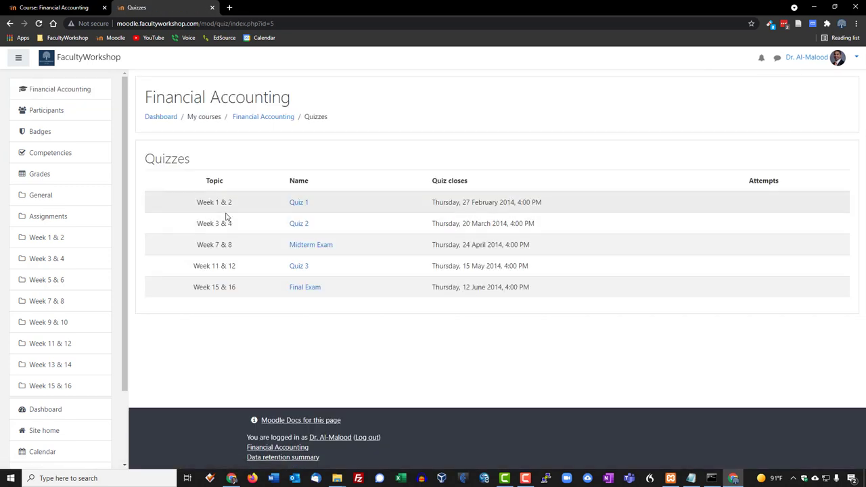
mouse_move(197, 211)
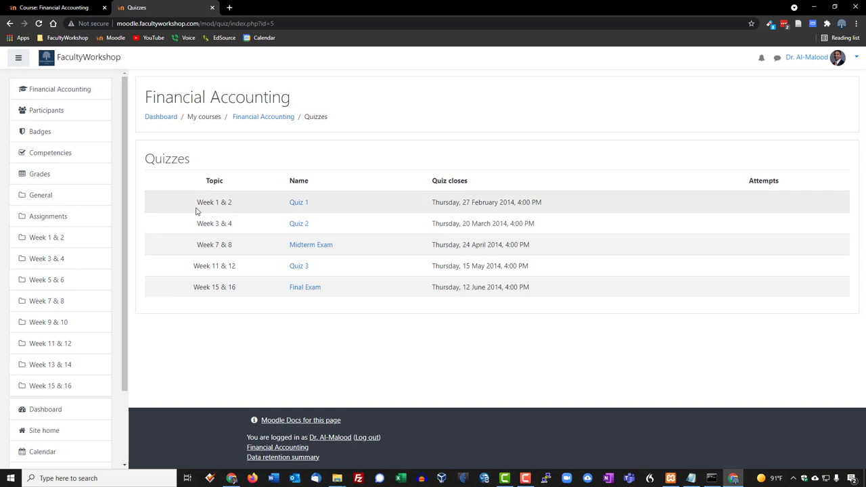
mouse_move(266, 217)
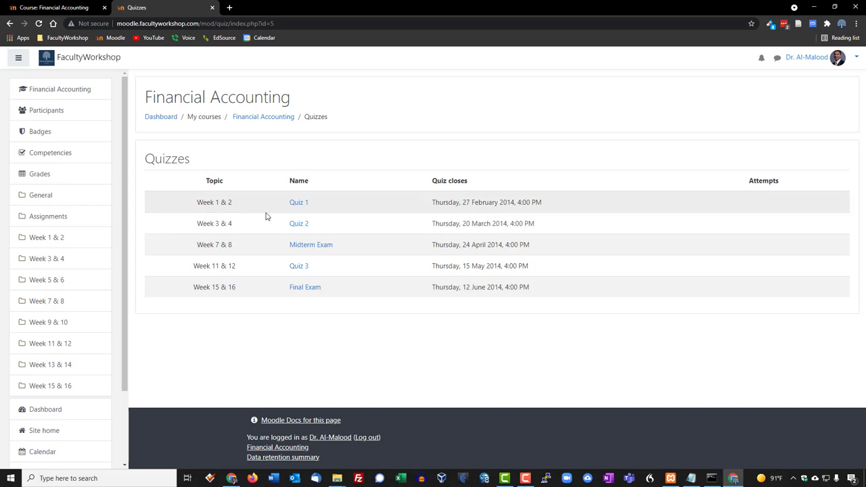
mouse_move(206, 223)
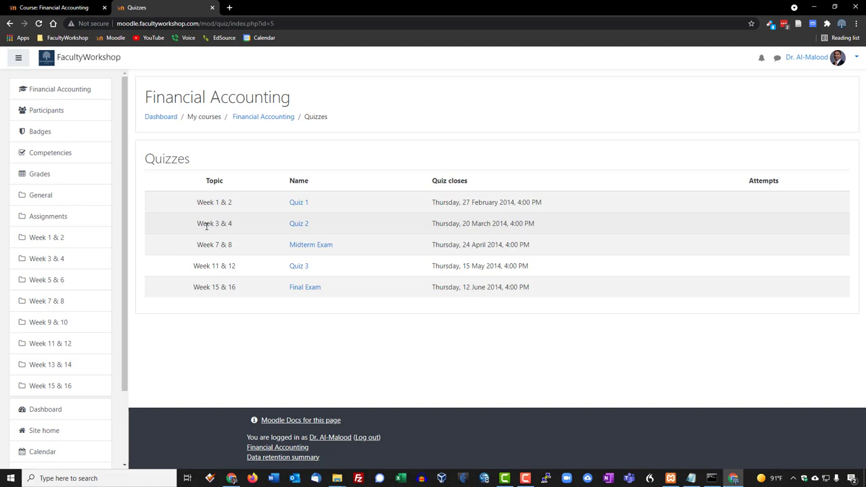
mouse_move(427, 342)
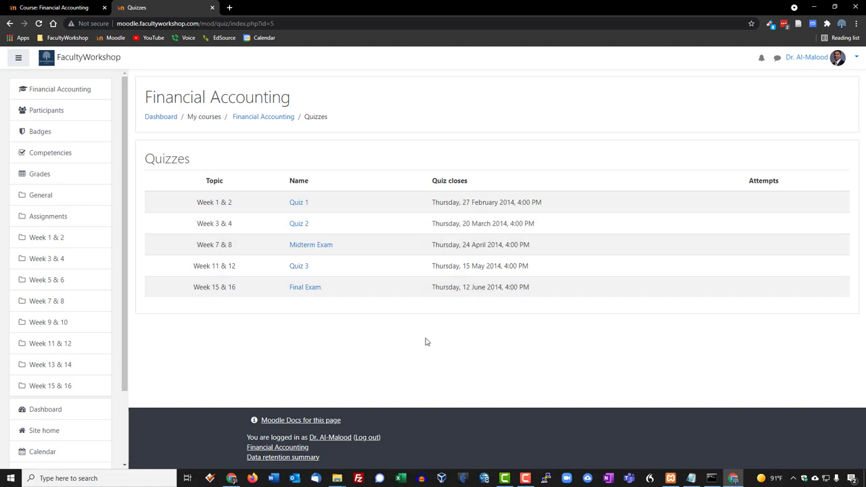
mouse_move(312, 304)
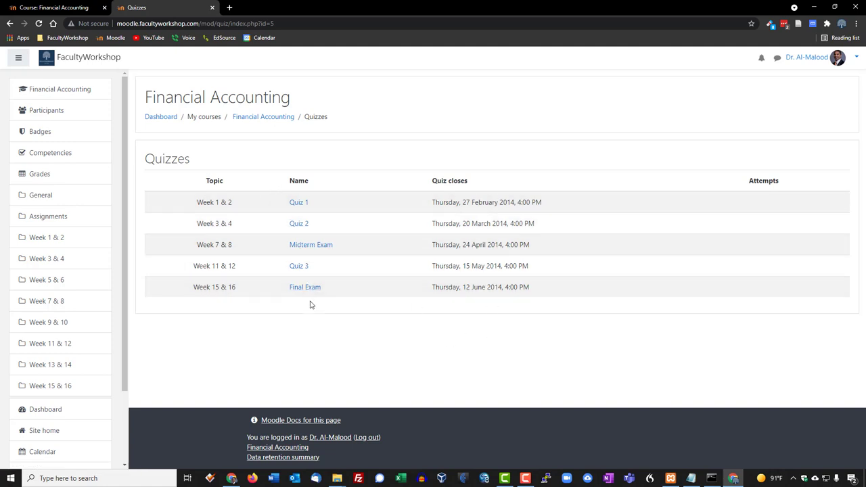
mouse_move(506, 352)
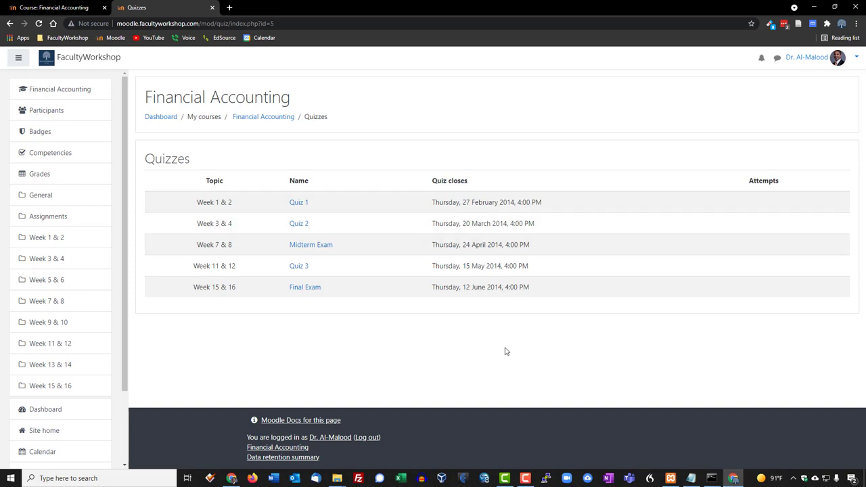
mouse_move(409, 327)
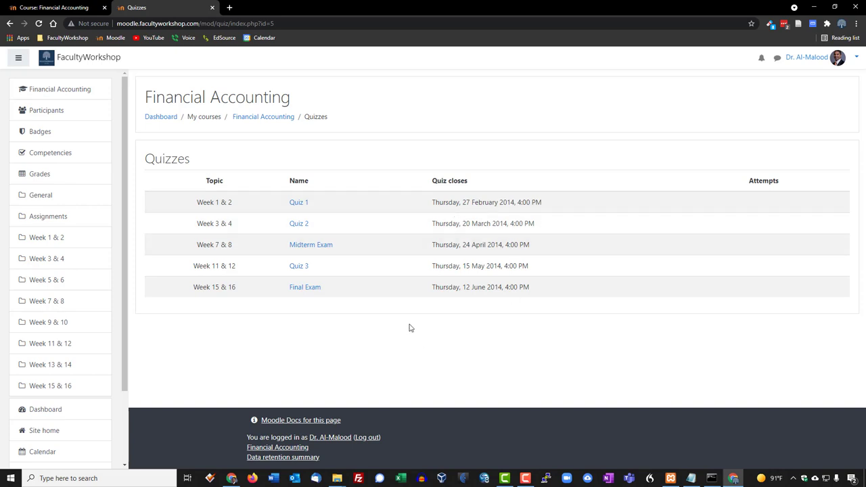
click(263, 116)
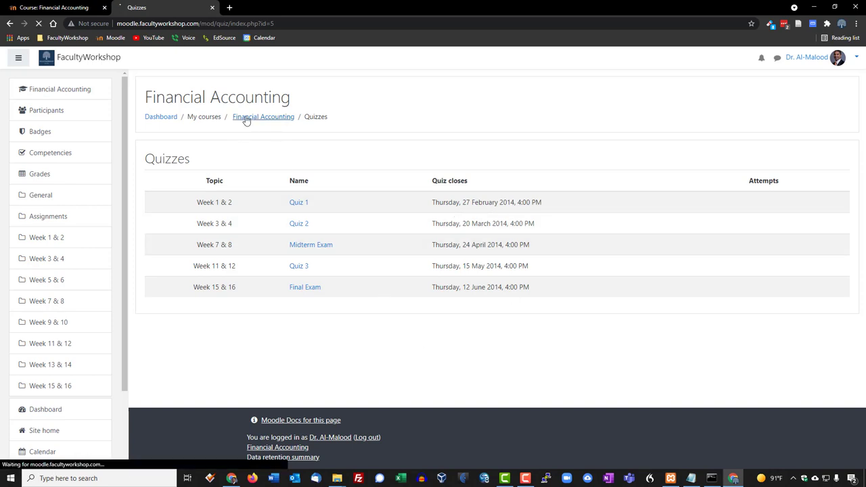
Open the Resources listing, browse the week-by-week notes and syllabus, and return via the Financial Accounting breadcrumb
click(262, 116)
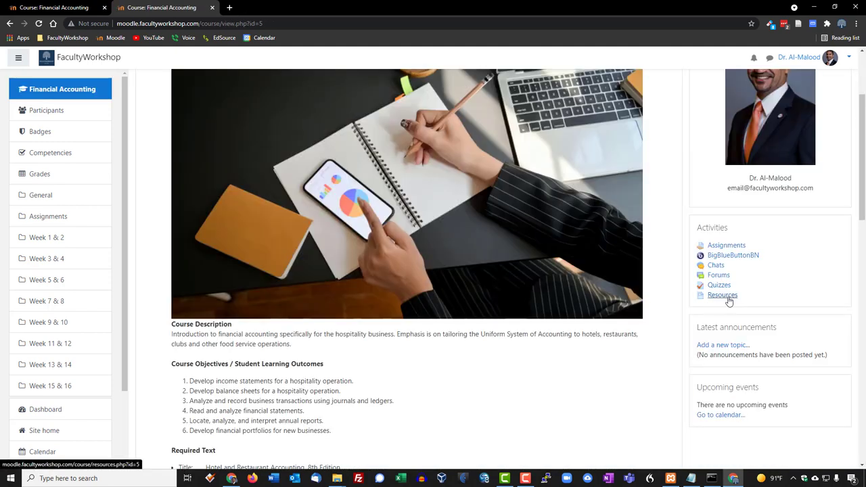
click(722, 295)
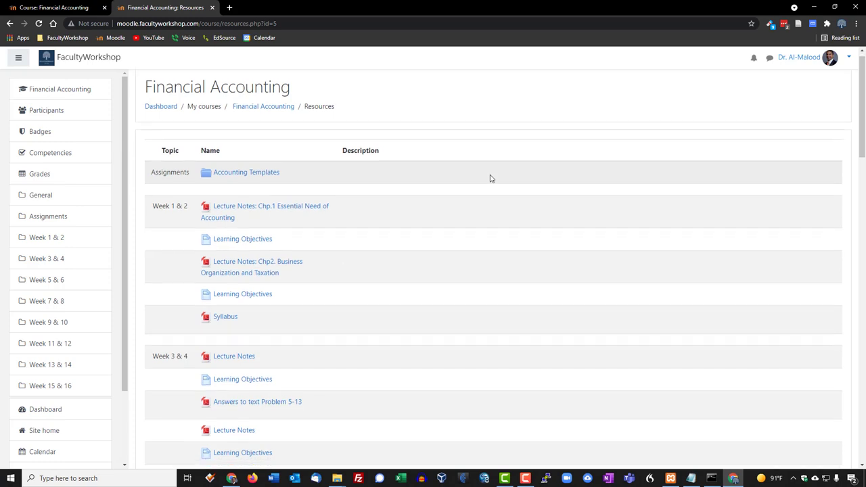
scroll(down, 3)
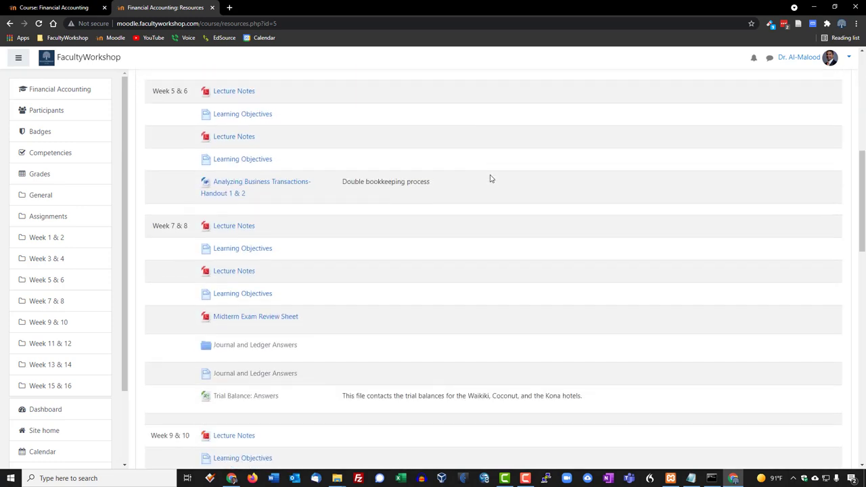
scroll(up, 3)
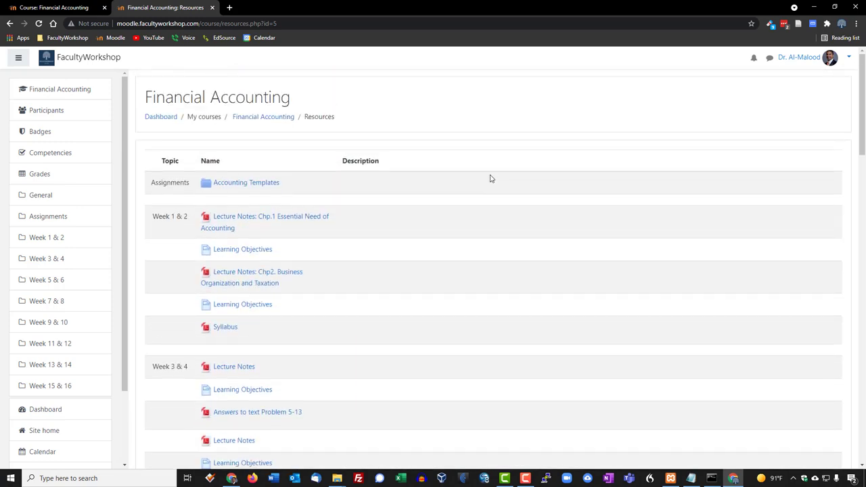
click(263, 117)
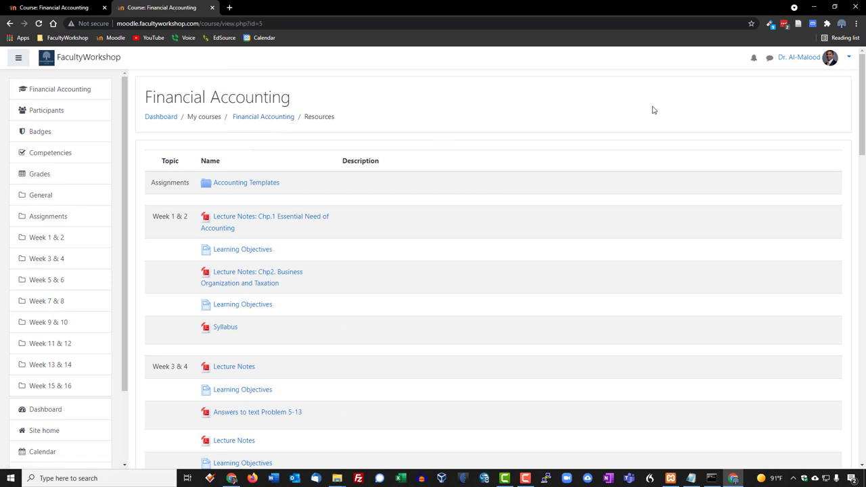